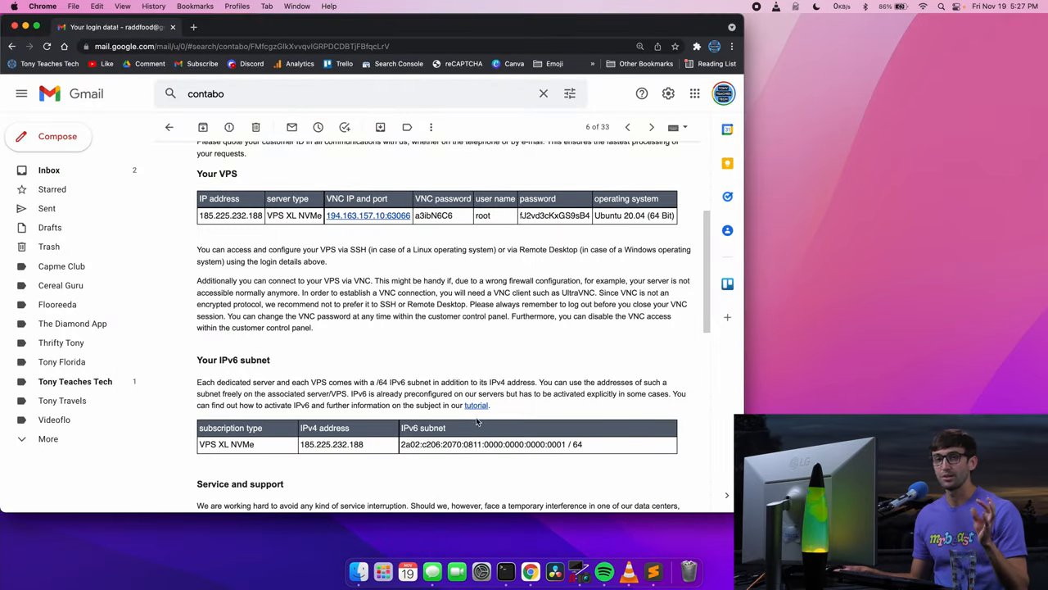
pyautogui.moveTo(400, 364)
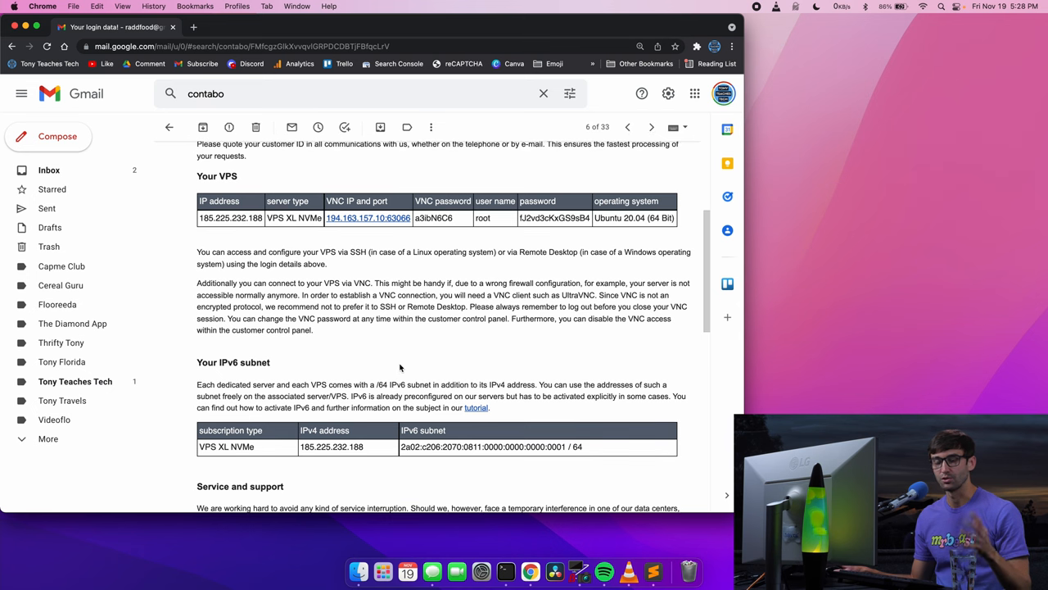
pyautogui.moveTo(400, 366)
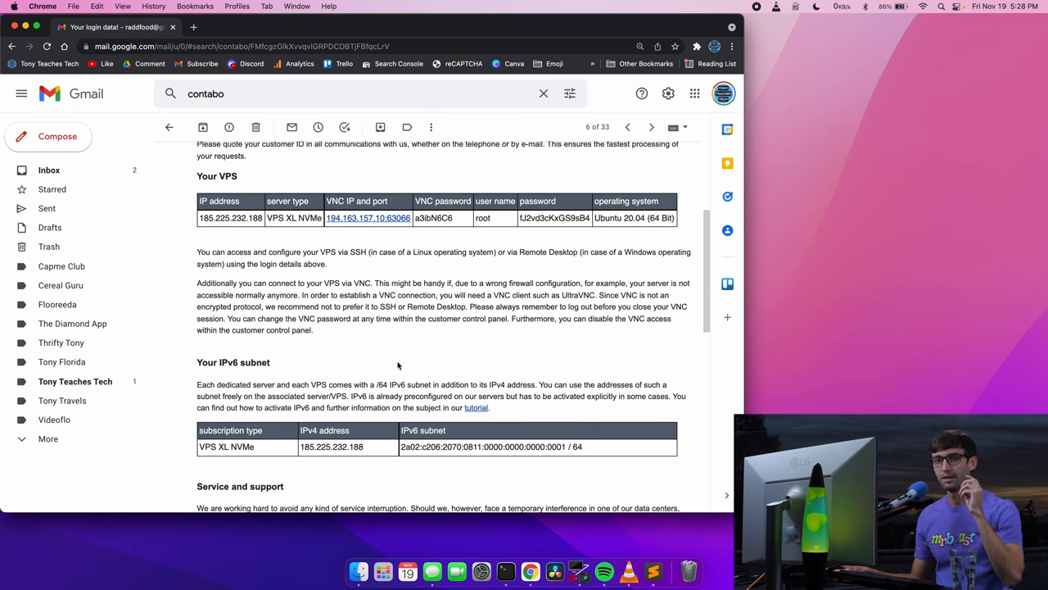
pyautogui.moveTo(382, 364)
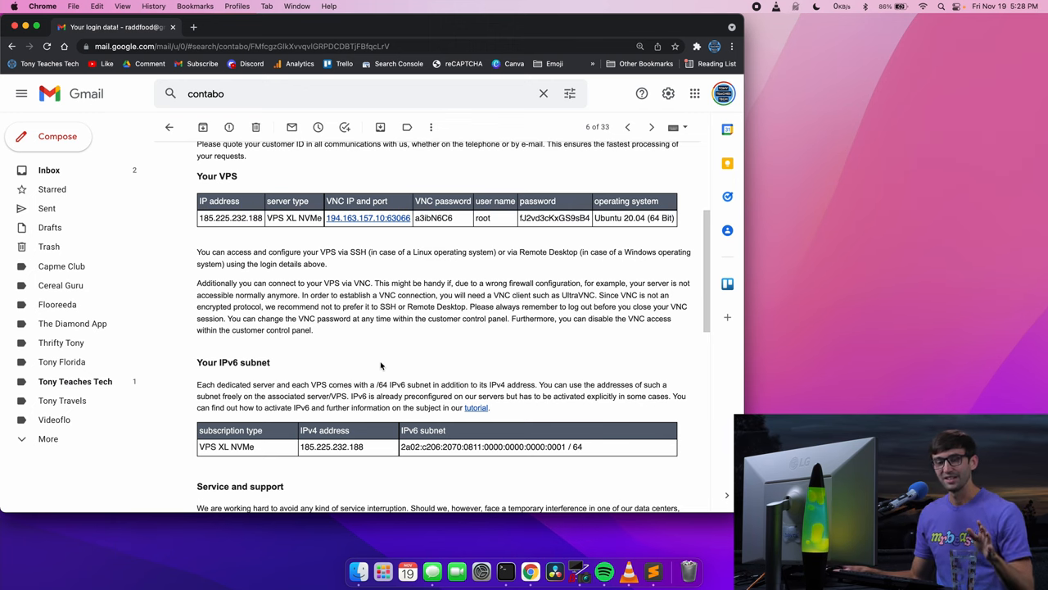
pyautogui.moveTo(390, 315)
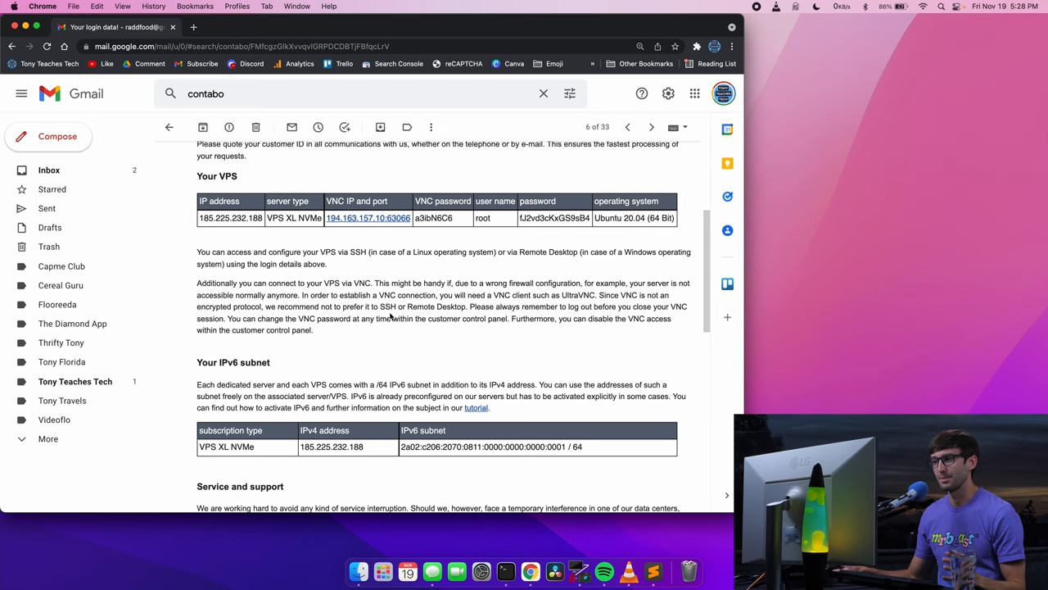
pyautogui.moveTo(455, 275)
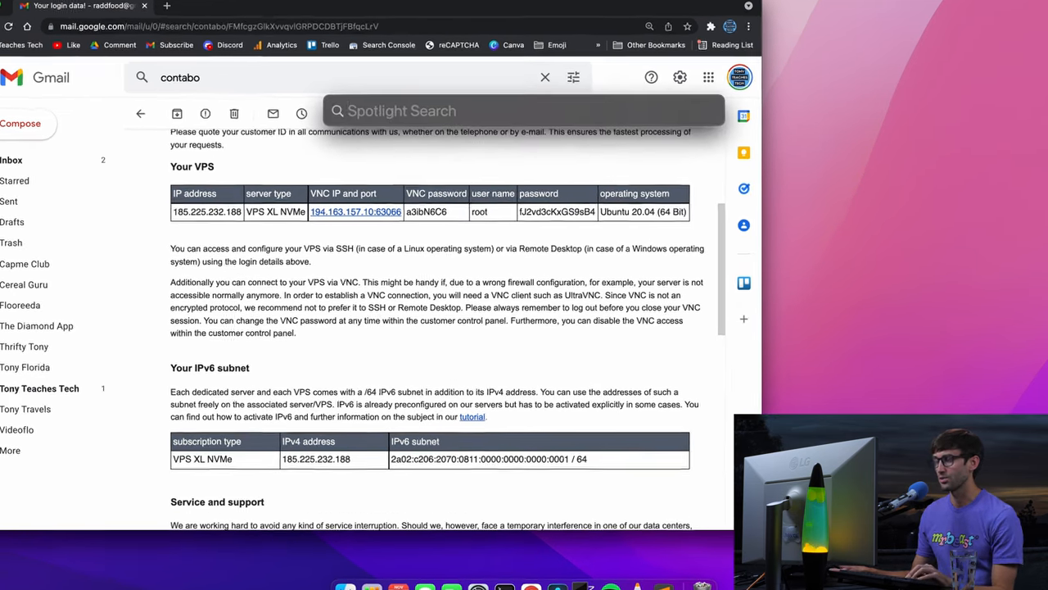
# Search Spotlight for Screen Sharing and launch the app.
pyautogui.write('s')
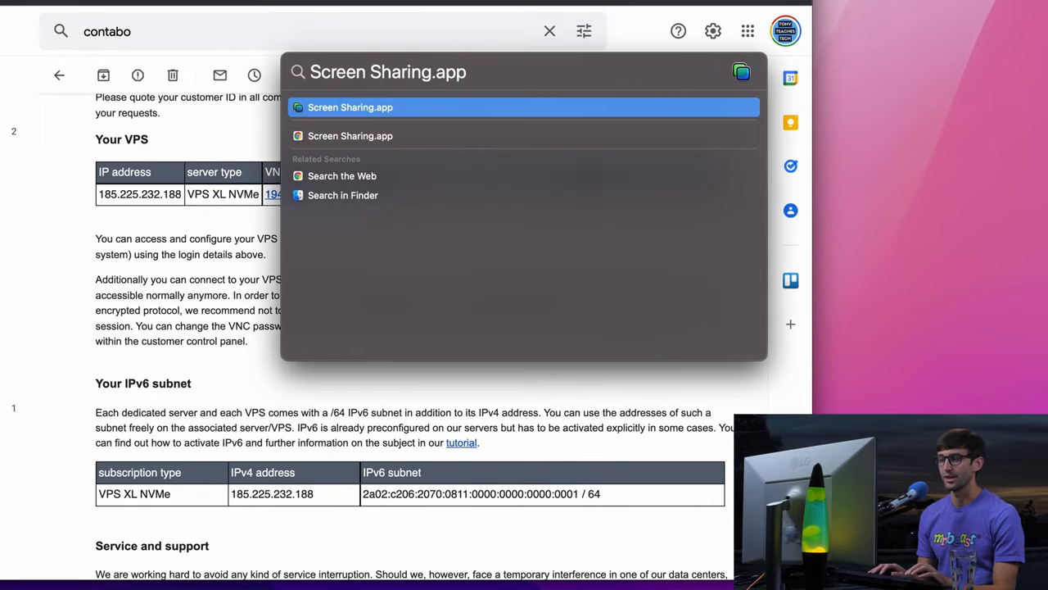
pyautogui.click(349, 107)
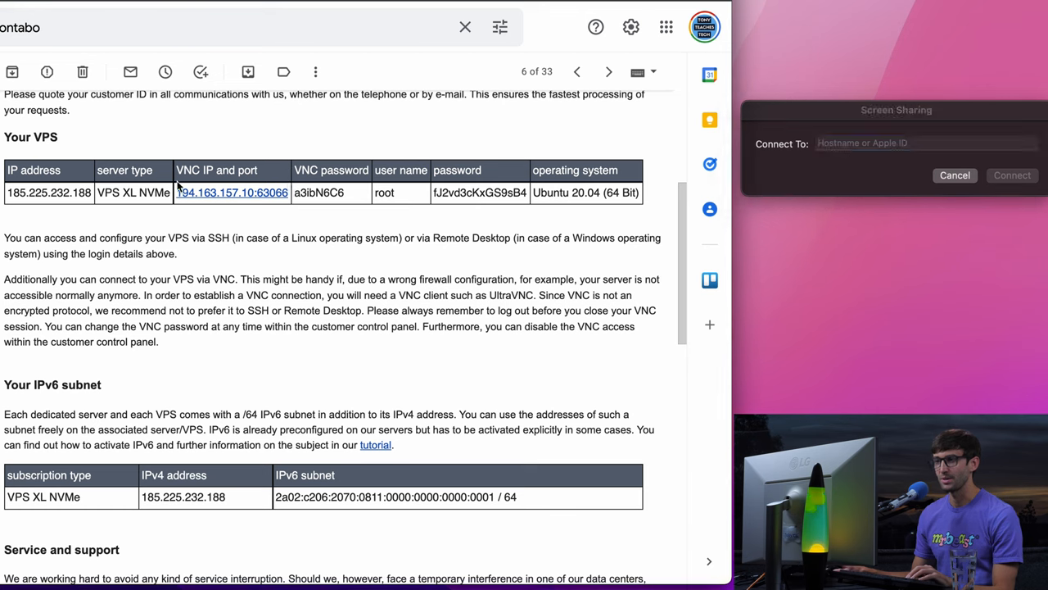
# Connect Screen Sharing to 194.163.157.10:63066 copied from the VPS email.
pyautogui.doubleClick(231, 192)
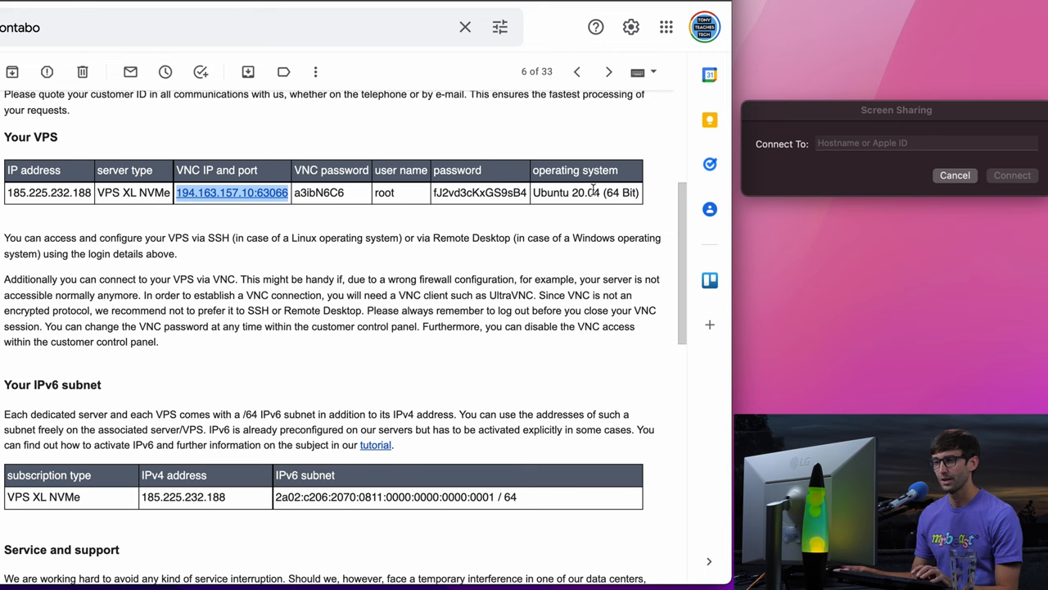
pyautogui.write('194.163.157.10:63066')
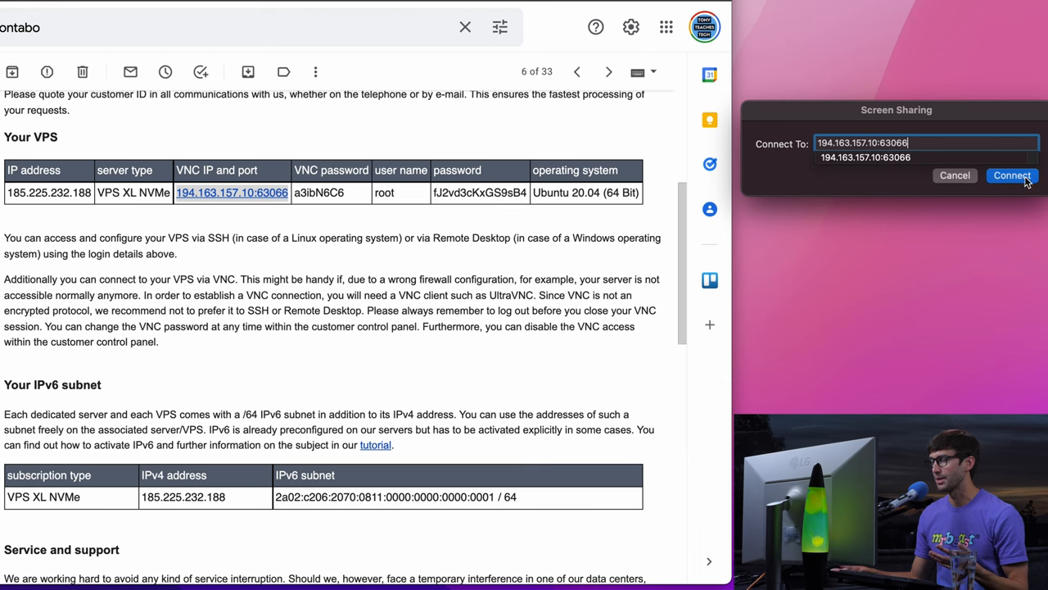
pyautogui.click(1011, 175)
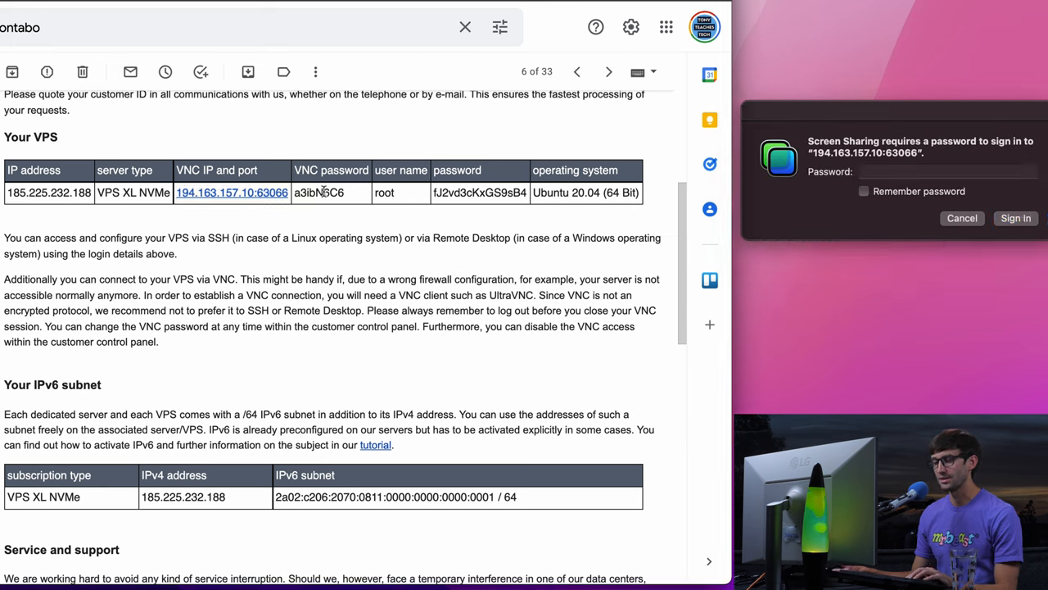
pyautogui.click(947, 172)
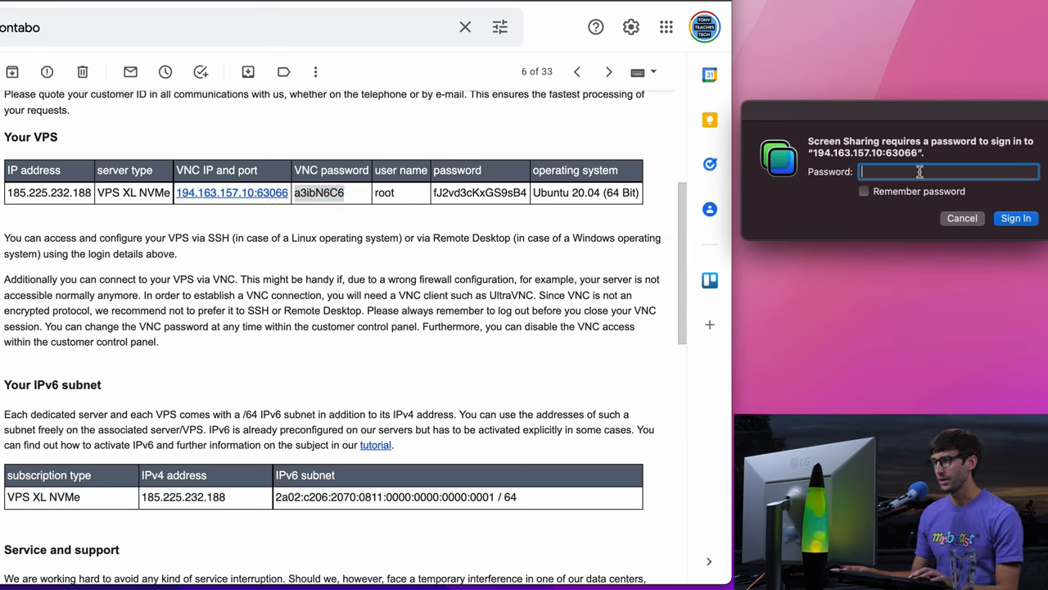
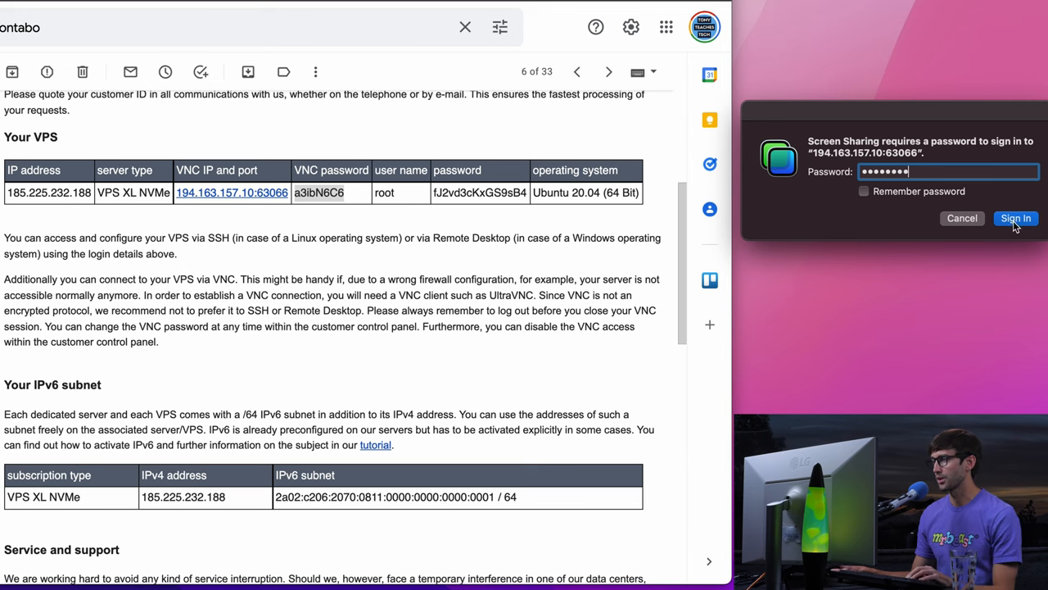
pyautogui.click(1015, 218)
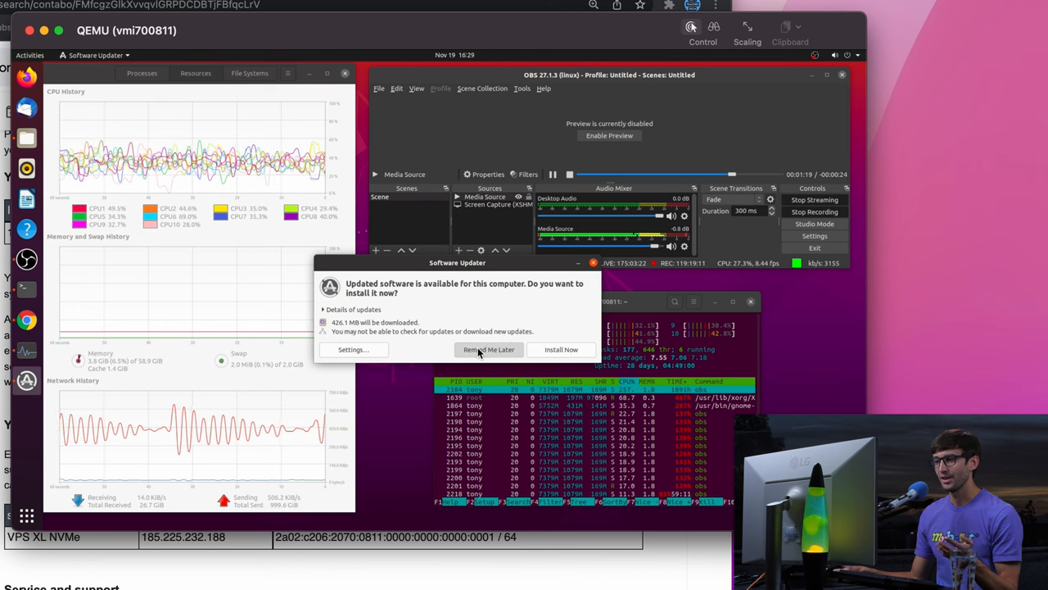
# Choose Remind Me Later on the remote Ubuntu Software Updater dialog.
pyautogui.click(488, 350)
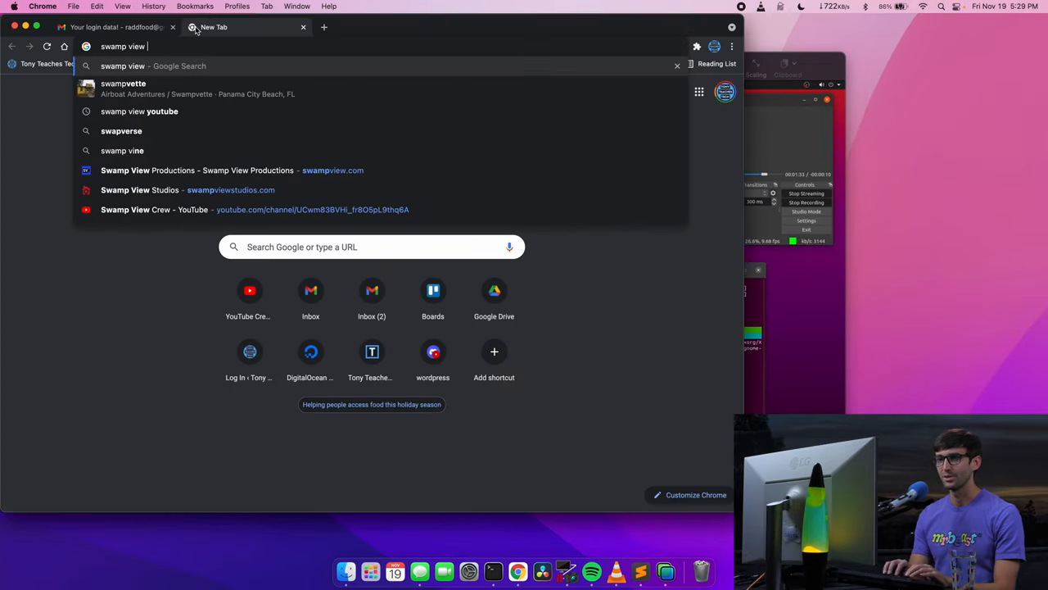
# Open the Swamp View Crew YouTube channel and its 24/7 Ubuntu live stream.
pyautogui.click(139, 111)
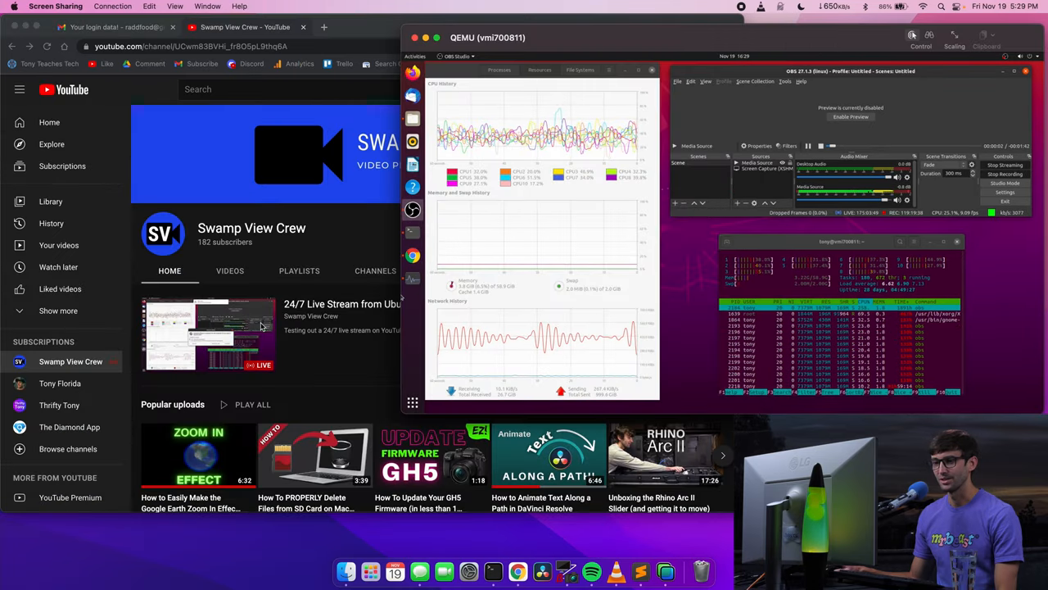
pyautogui.click(209, 334)
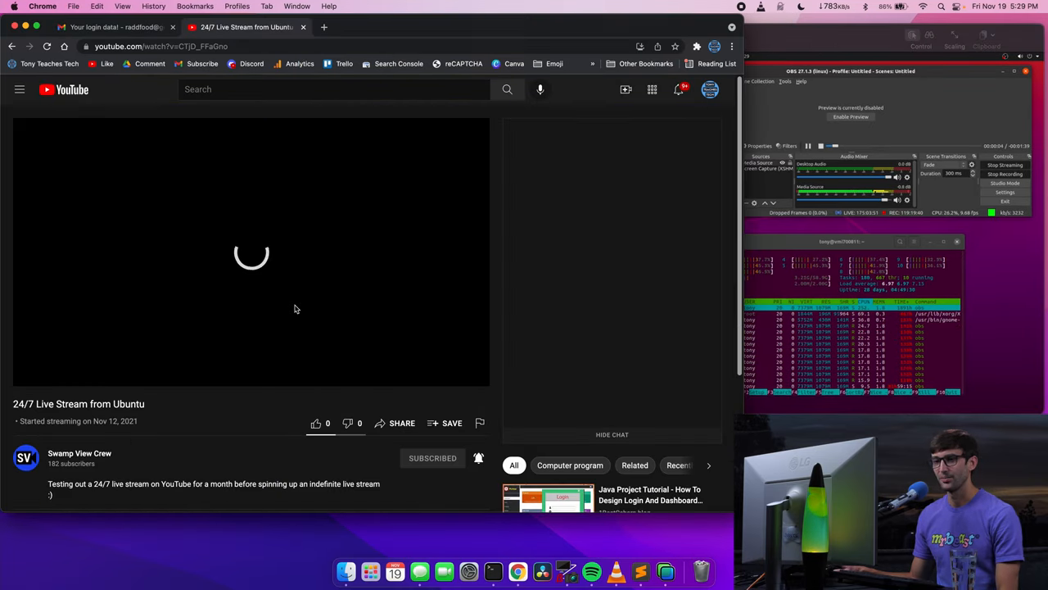